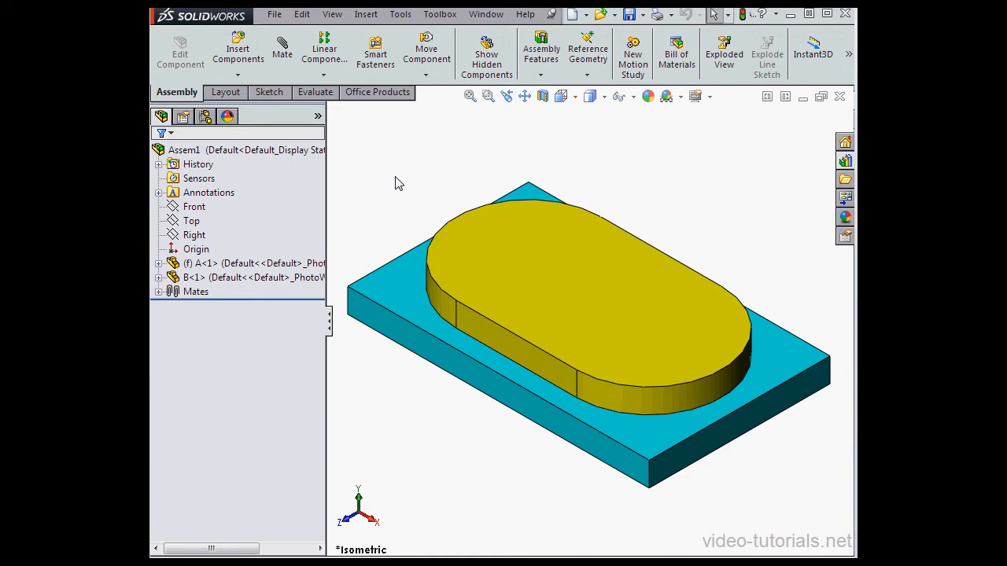
pyautogui.moveTo(398, 178)
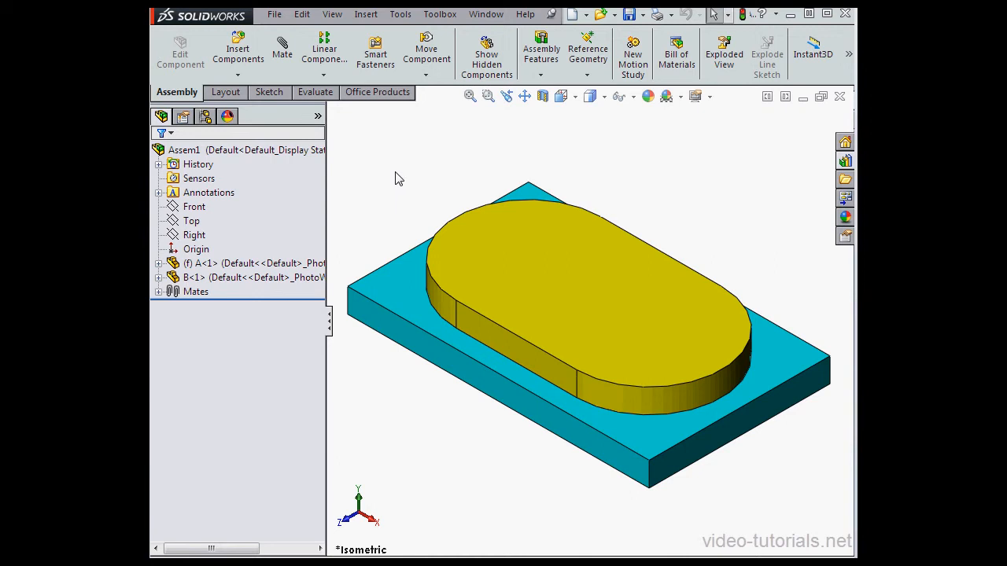
pyautogui.moveTo(380, 180)
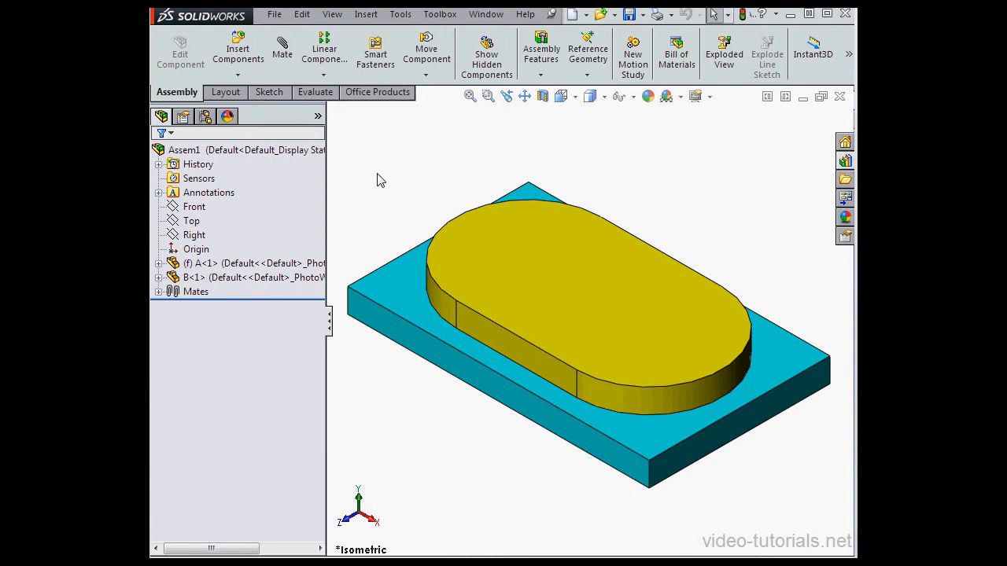
pyautogui.moveTo(385, 174)
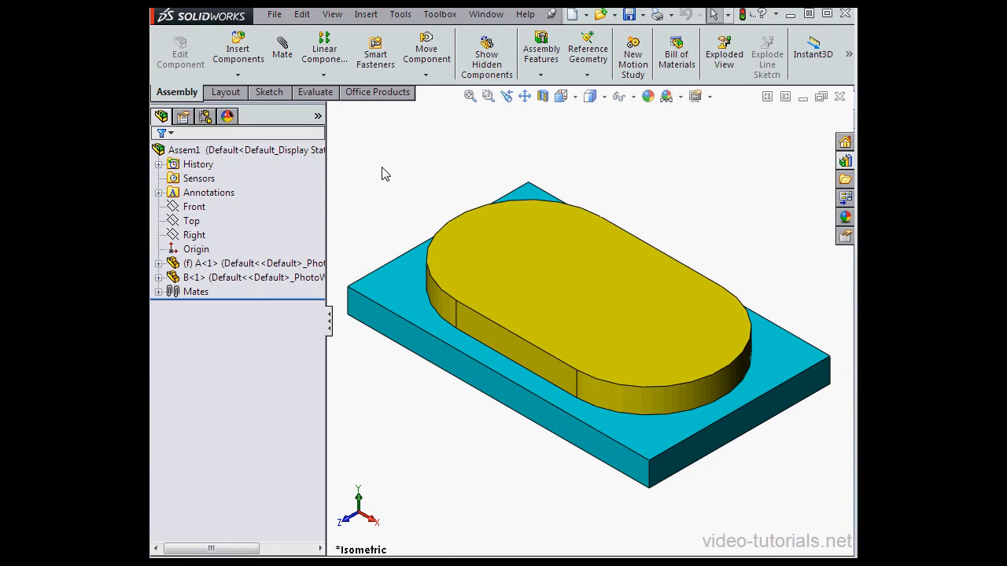
# Launch Toolbox Configure from the Toolbox menu to show the setup welcome page
pyautogui.click(439, 14)
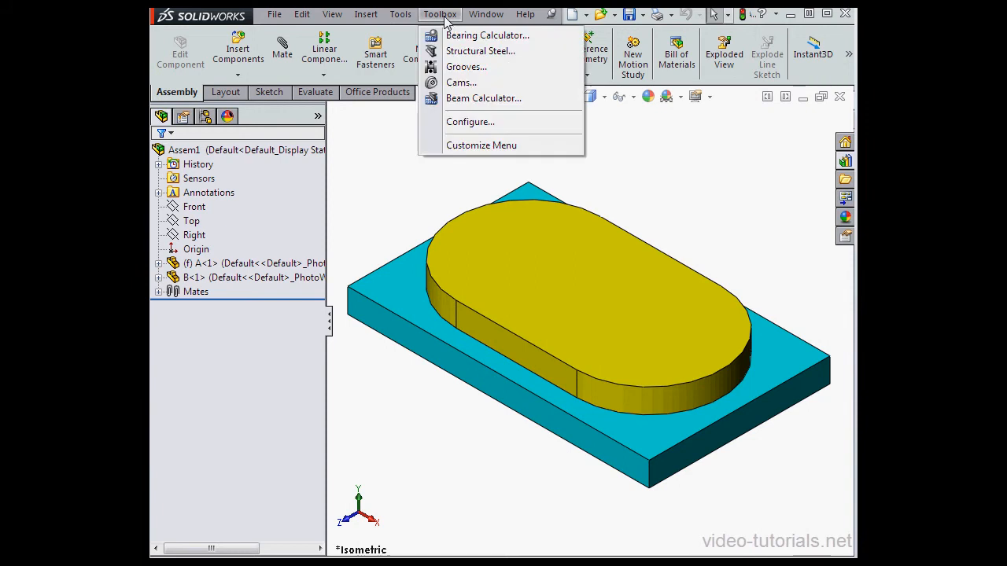
pyautogui.click(475, 184)
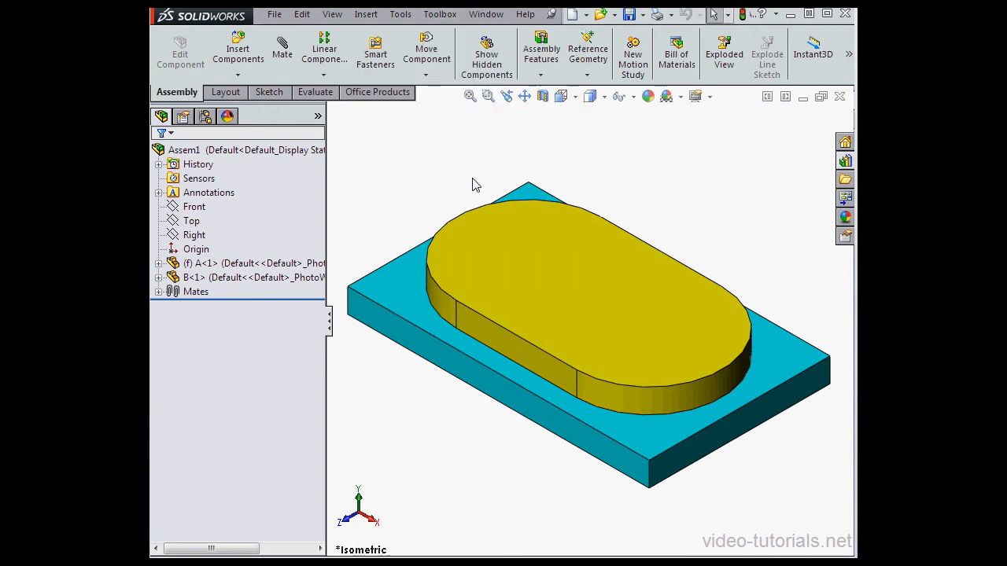
pyautogui.click(439, 14)
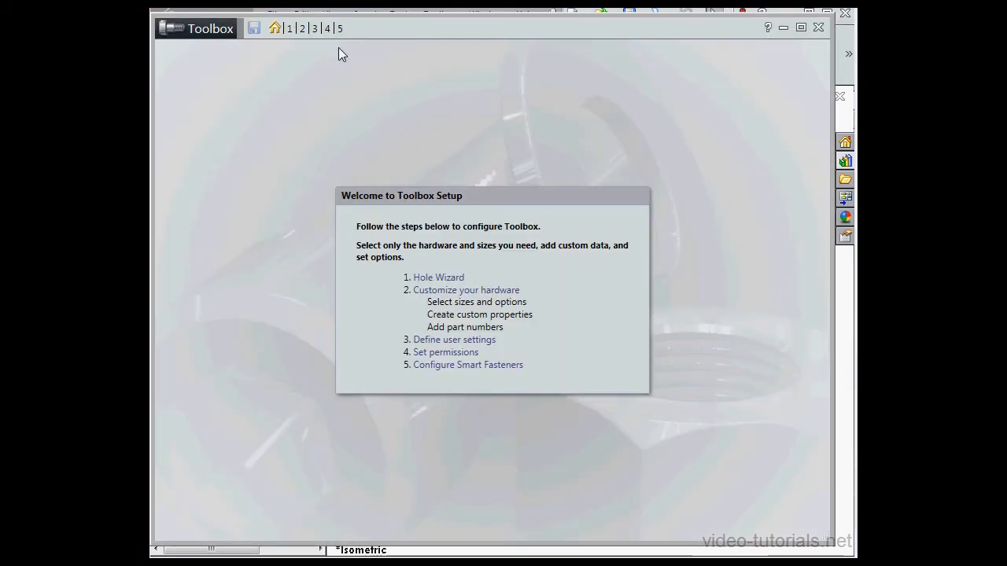
# In Toolbox user settings, keep Create Parts and append '10' to the parts folder path
pyautogui.click(454, 339)
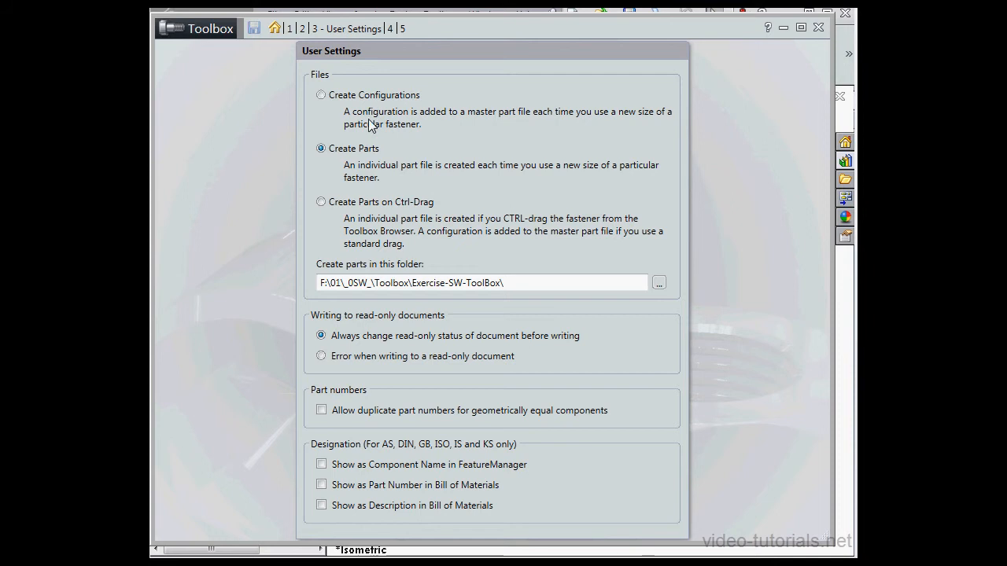
pyautogui.moveTo(331, 160)
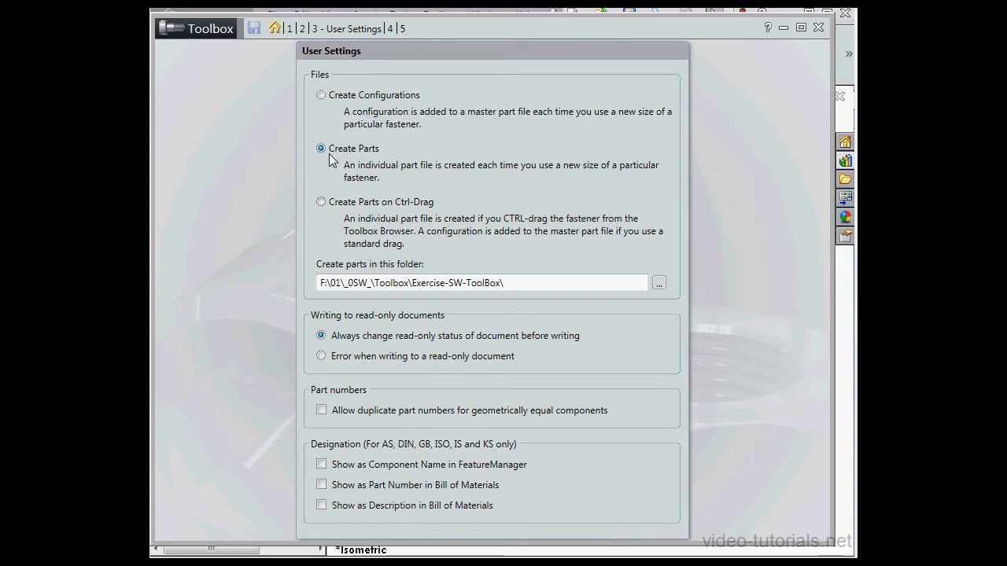
pyautogui.moveTo(376, 161)
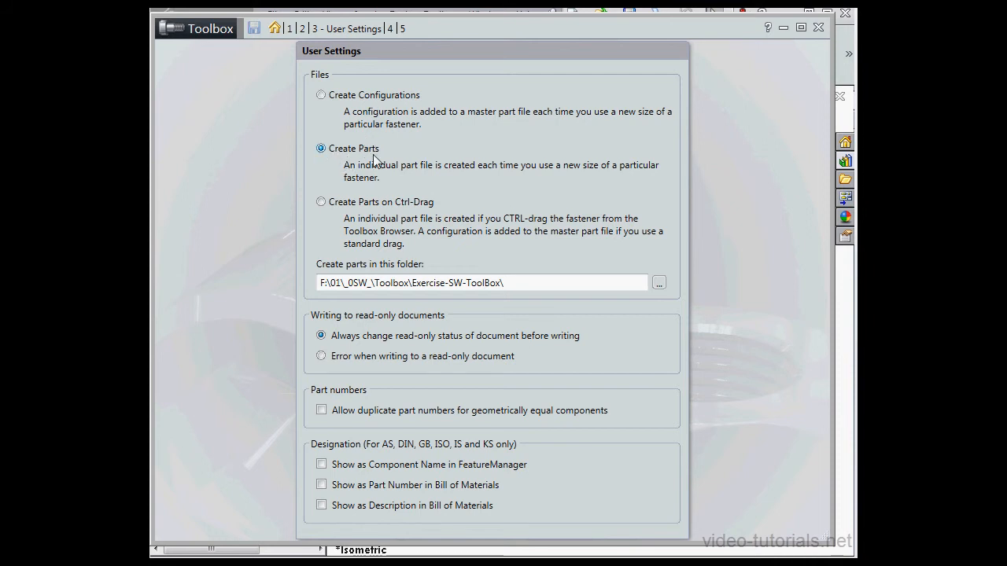
pyautogui.click(518, 283)
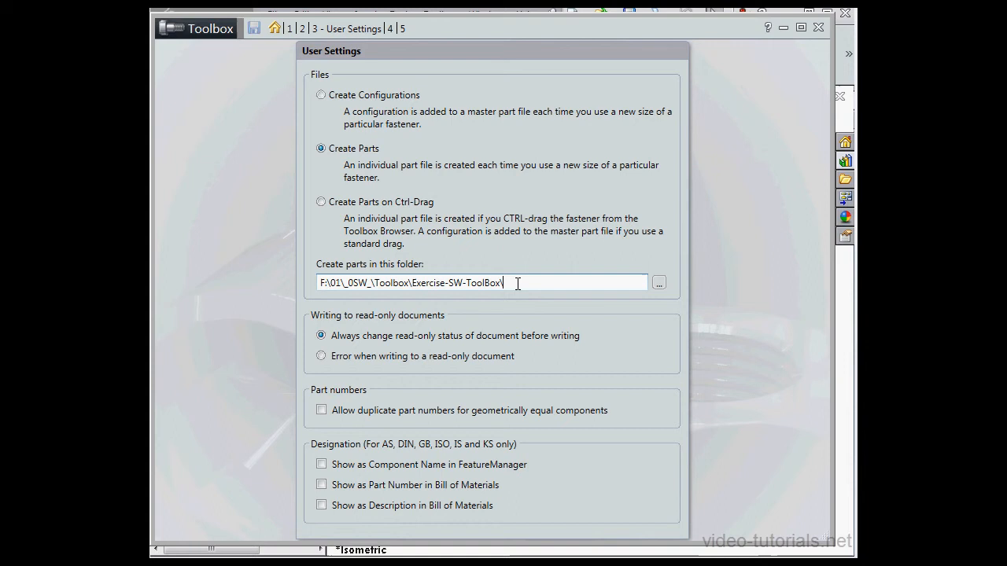
pyautogui.write('10')
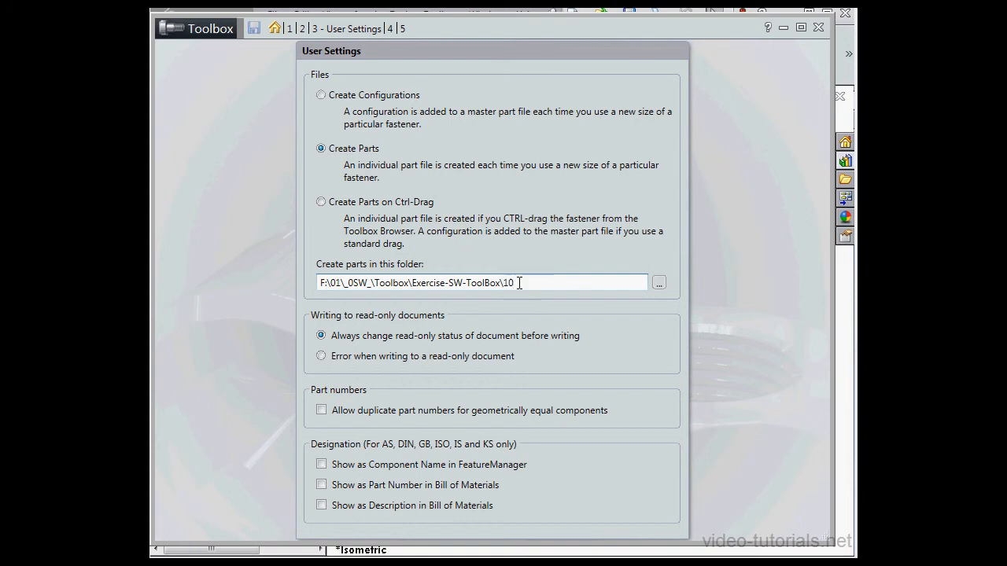
pyautogui.moveTo(523, 285)
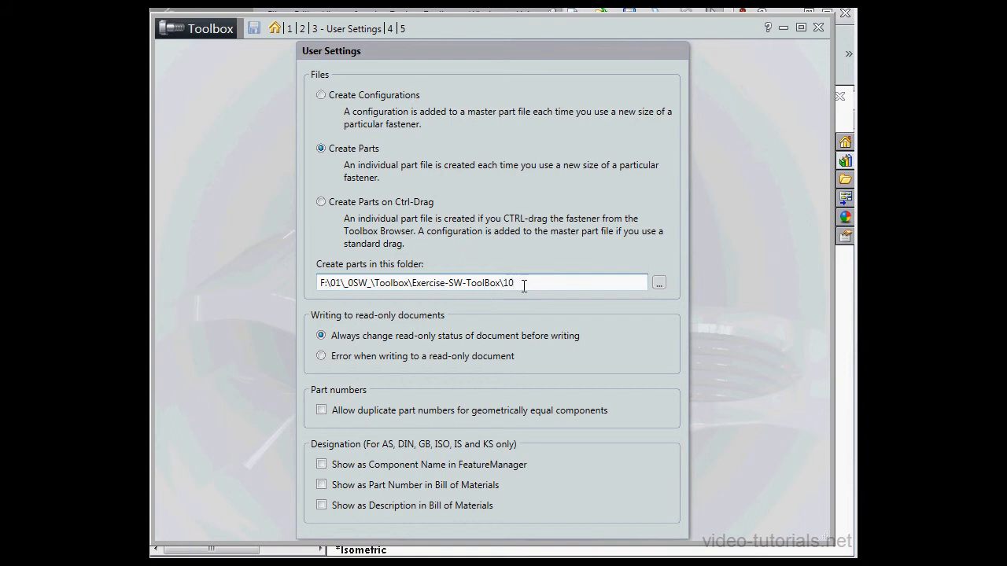
pyautogui.doubleClick(507, 283)
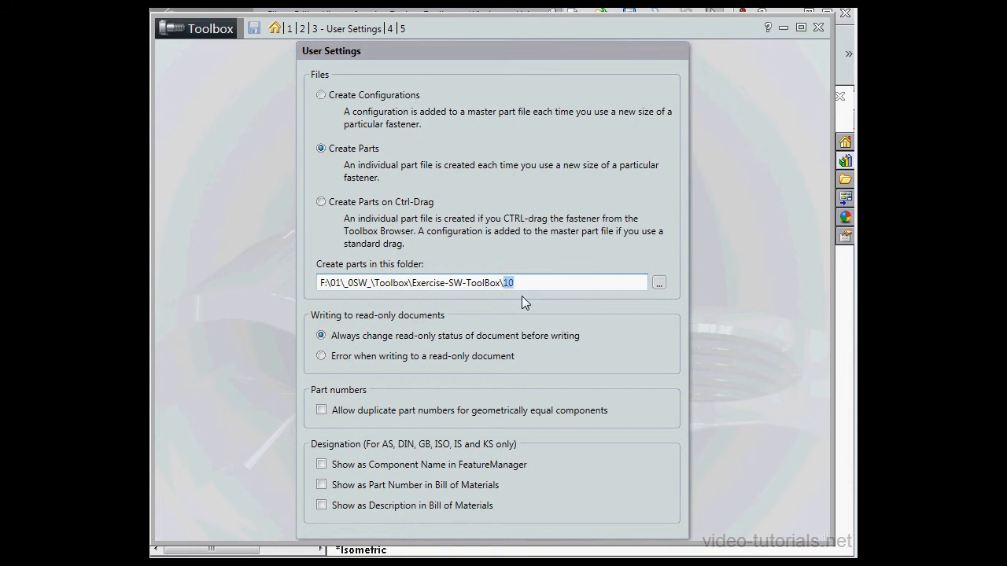
pyautogui.moveTo(507, 308)
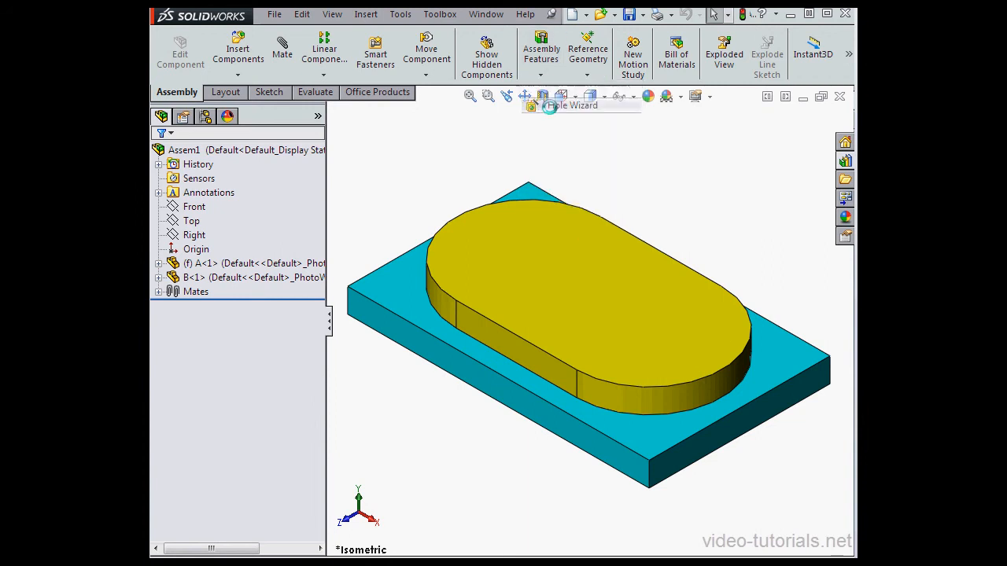
# Start an assembly Hole Wizard and place the M3 hole near the yellow part's right end
pyautogui.click(549, 106)
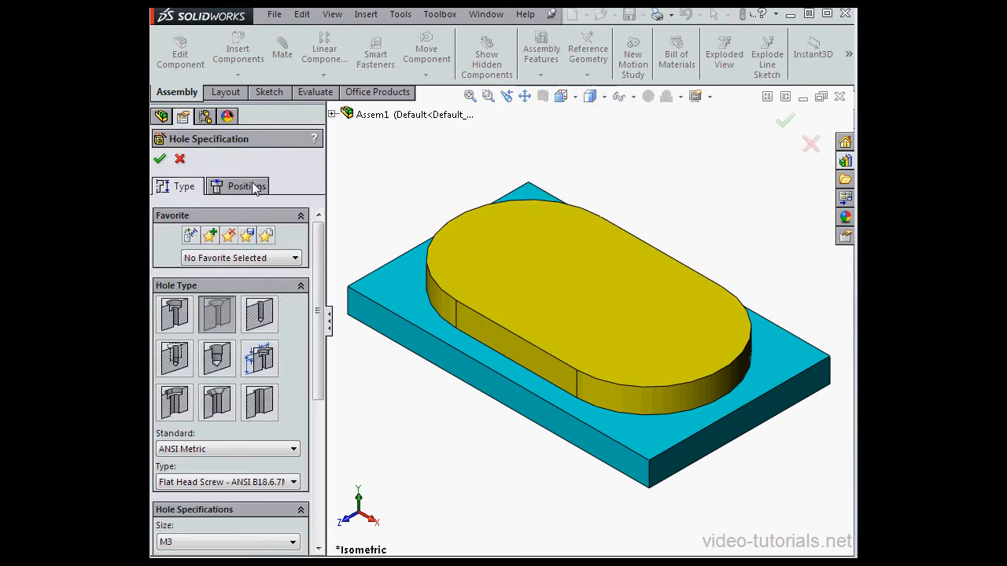
pyautogui.click(246, 187)
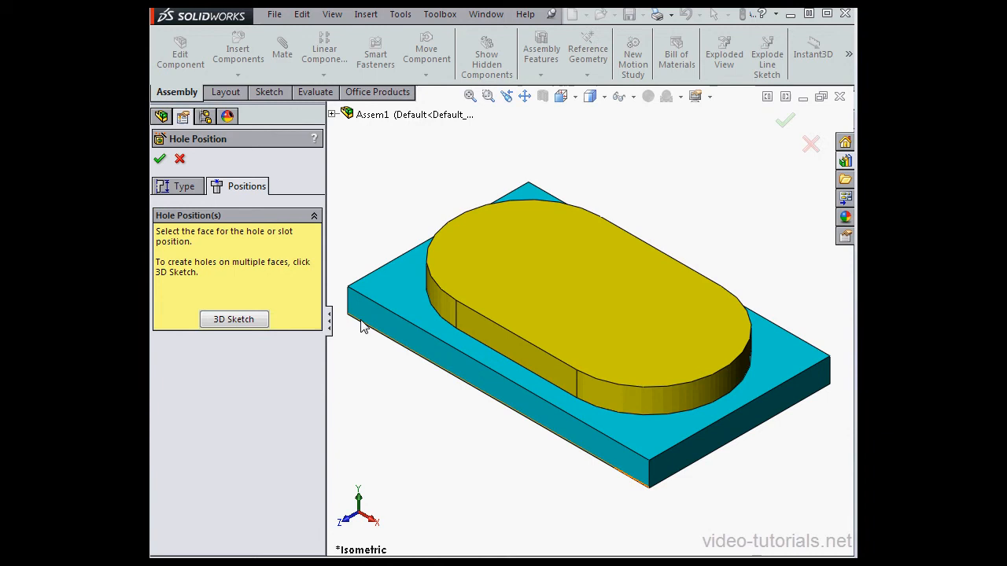
pyautogui.click(598, 293)
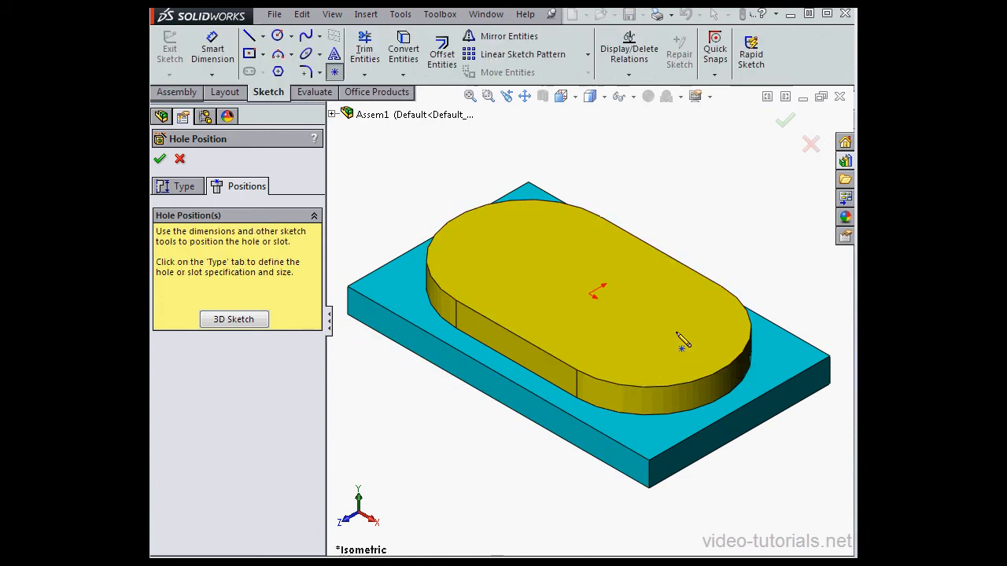
pyautogui.click(676, 393)
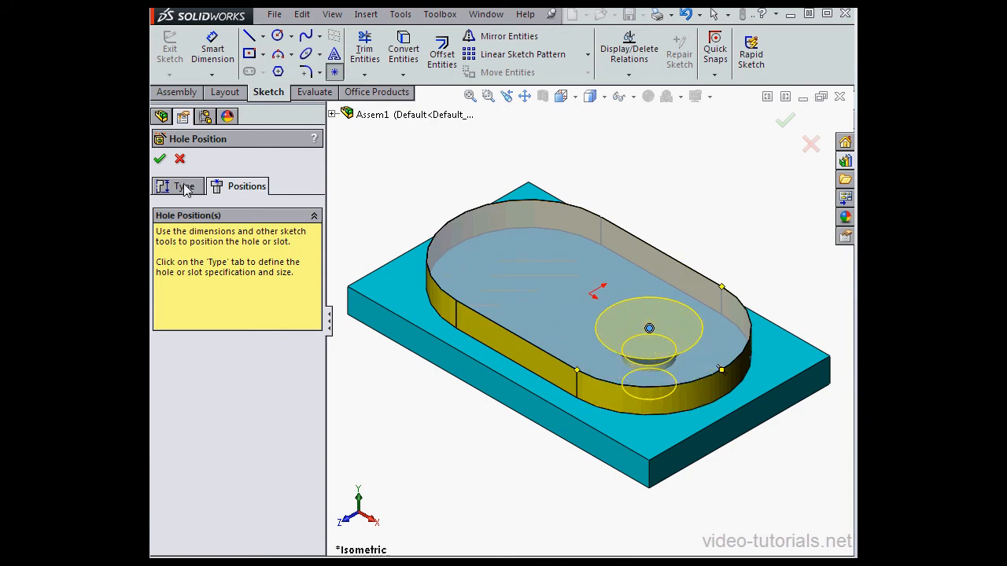
# Back on the Type tab, reselect ANSI Metric as the hole standard
pyautogui.click(184, 186)
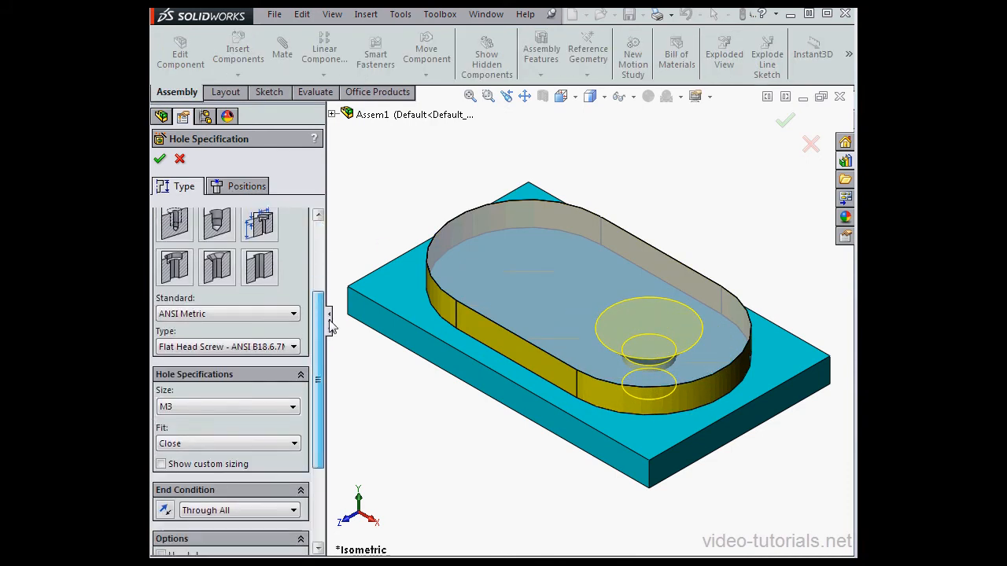
pyautogui.click(294, 268)
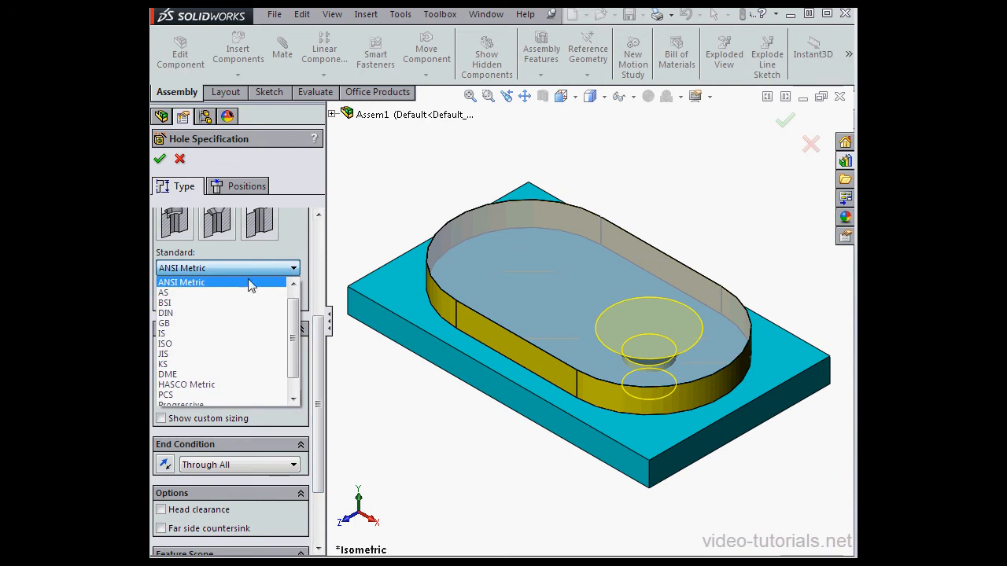
pyautogui.click(181, 281)
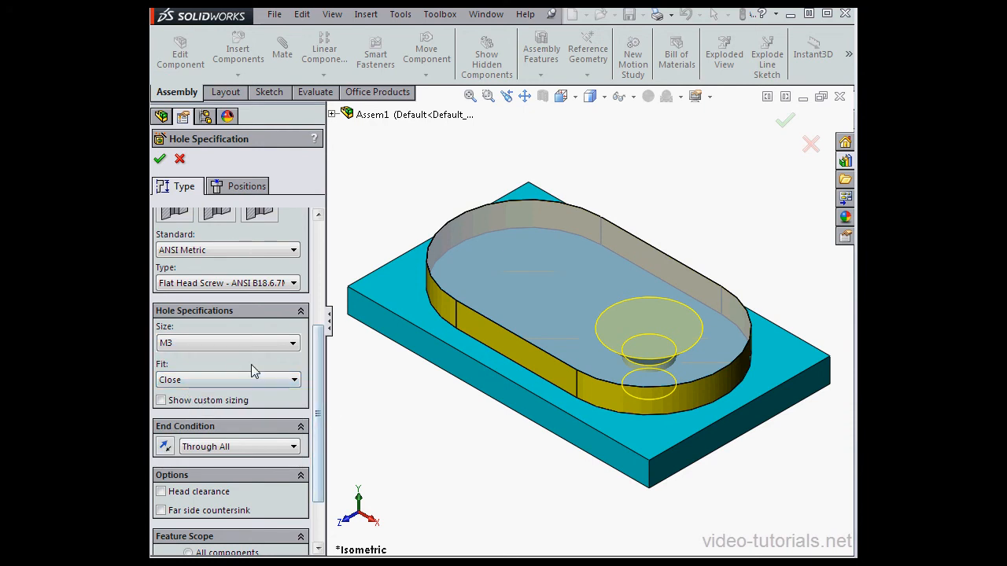
# Set the M3 flat-head hole's fit to Loose
pyautogui.click(294, 379)
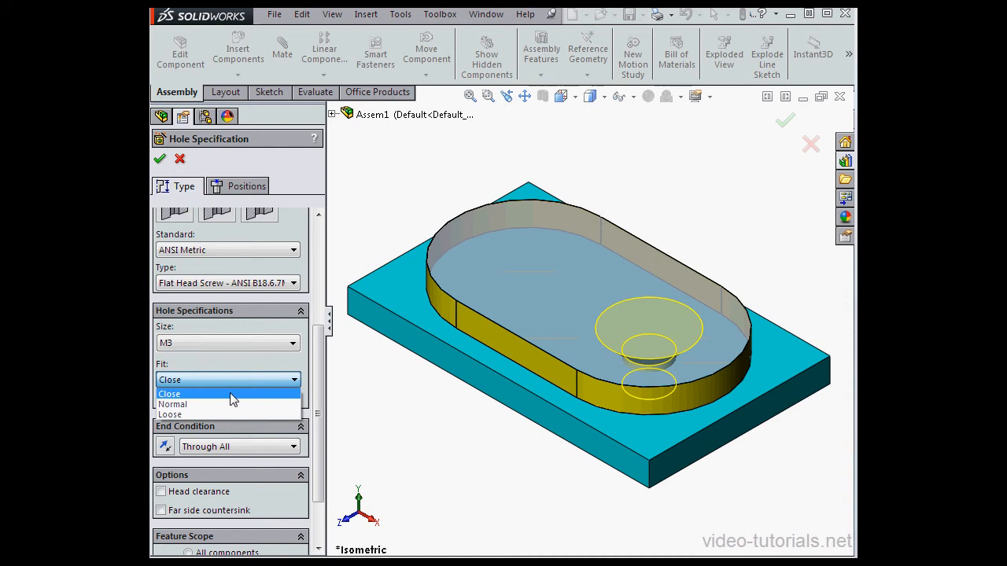
pyautogui.moveTo(227, 404)
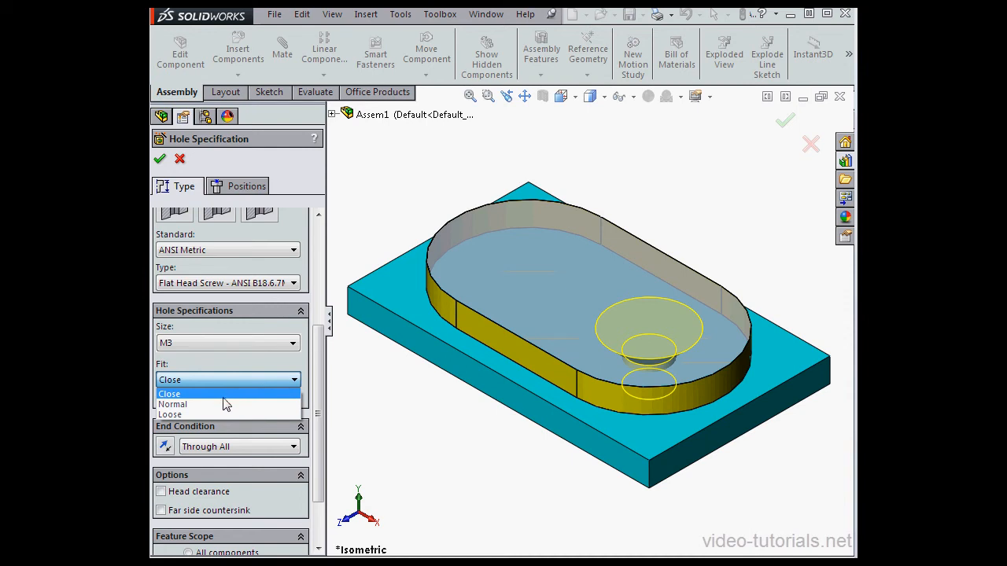
pyautogui.moveTo(210, 414)
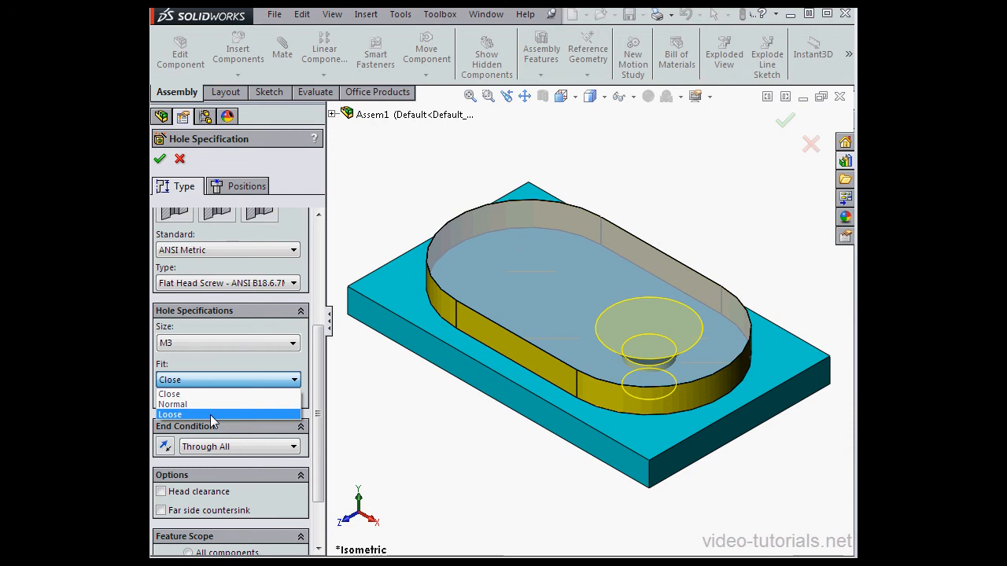
pyautogui.click(170, 413)
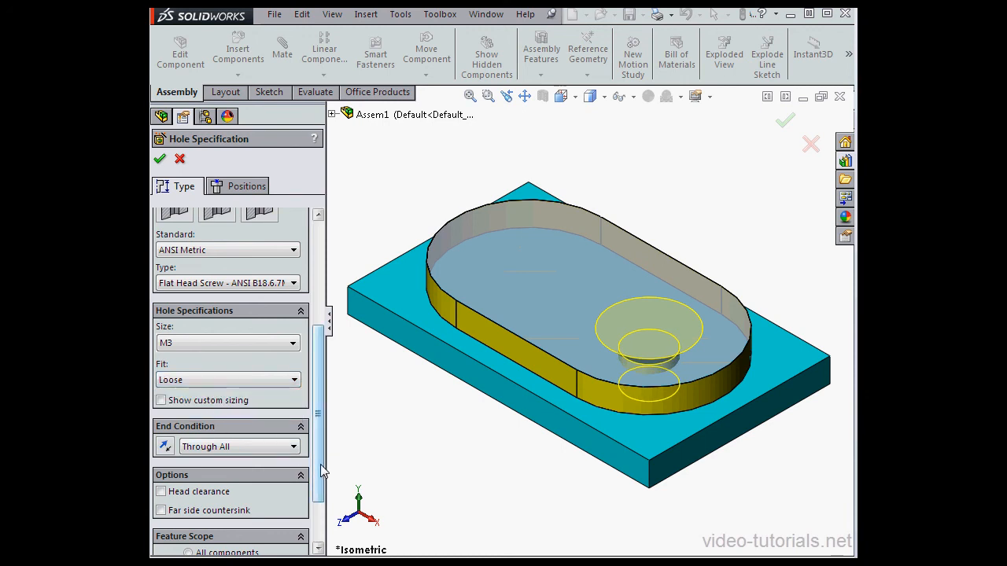
pyautogui.scroll(-3)
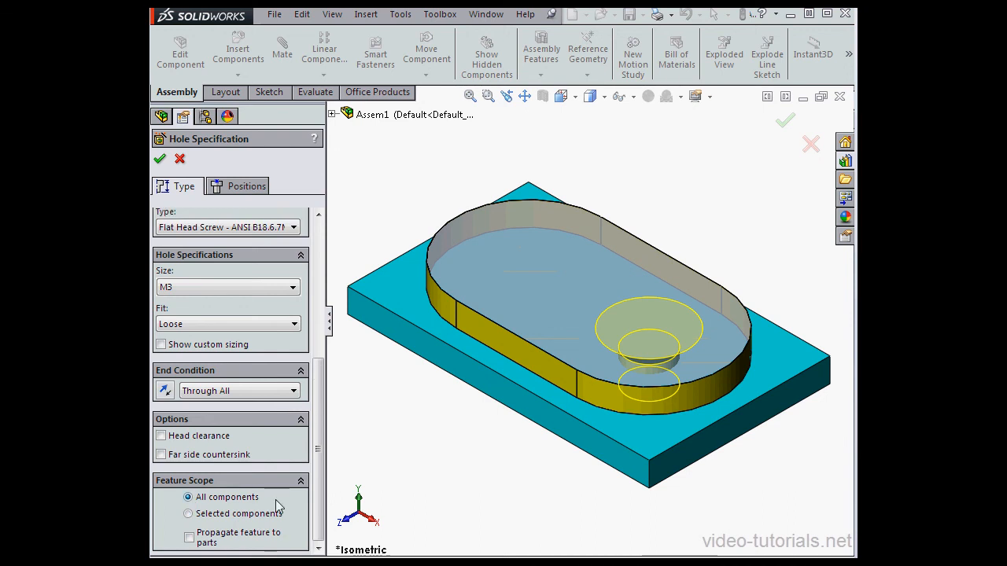
pyautogui.moveTo(164, 165)
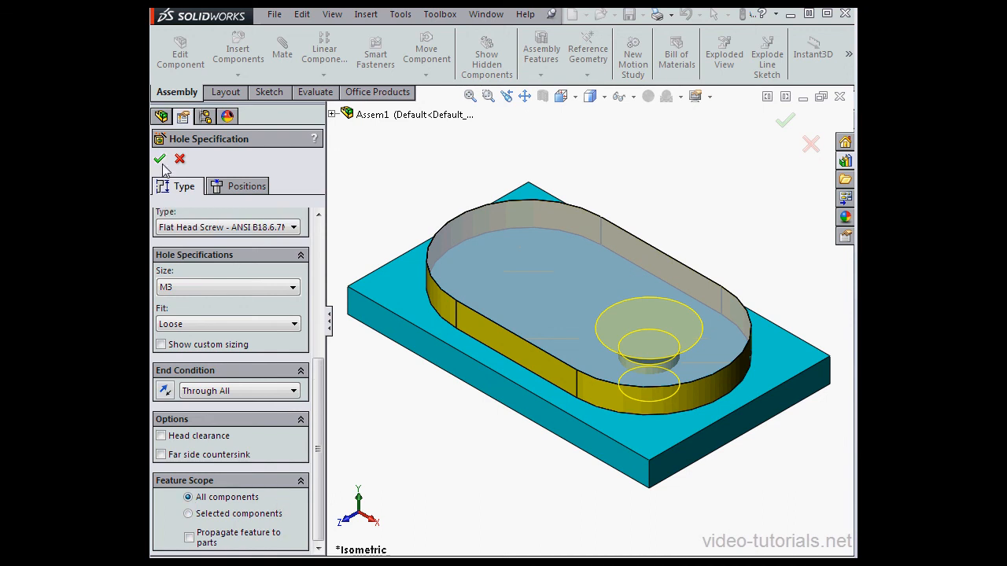